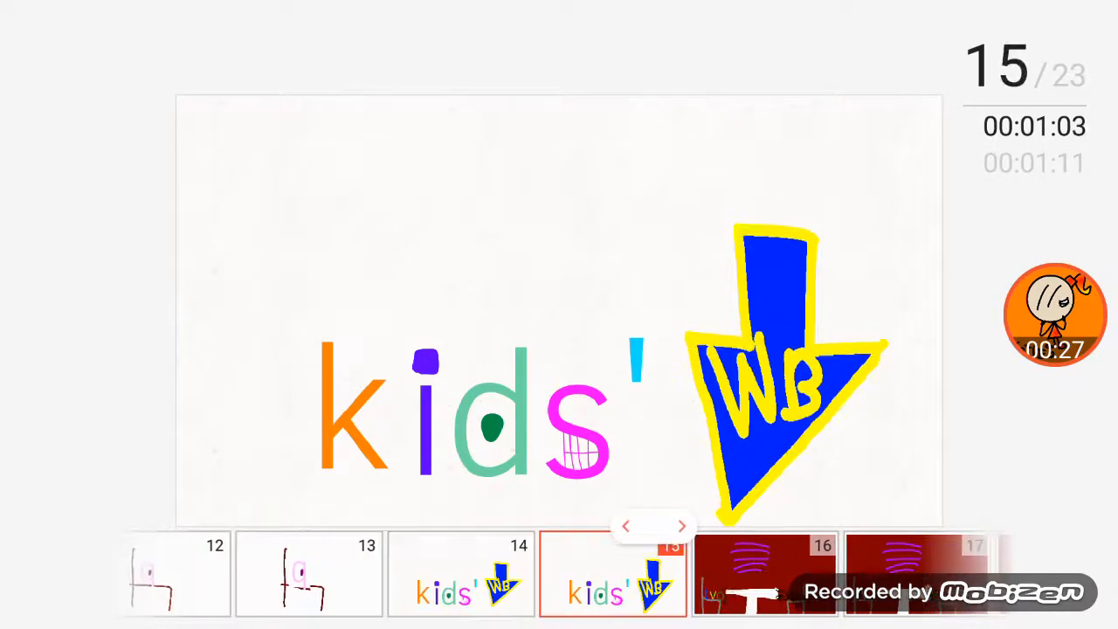
{"action": "left_click", "coordinate": [626, 524]}
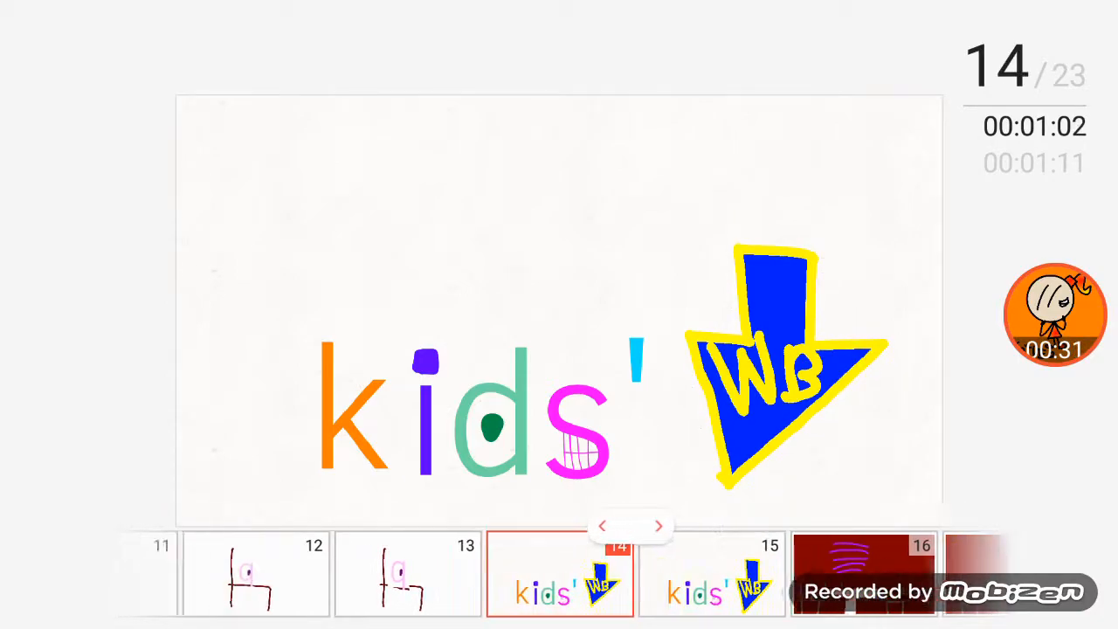
{"action": "left_click", "coordinate": [660, 524]}
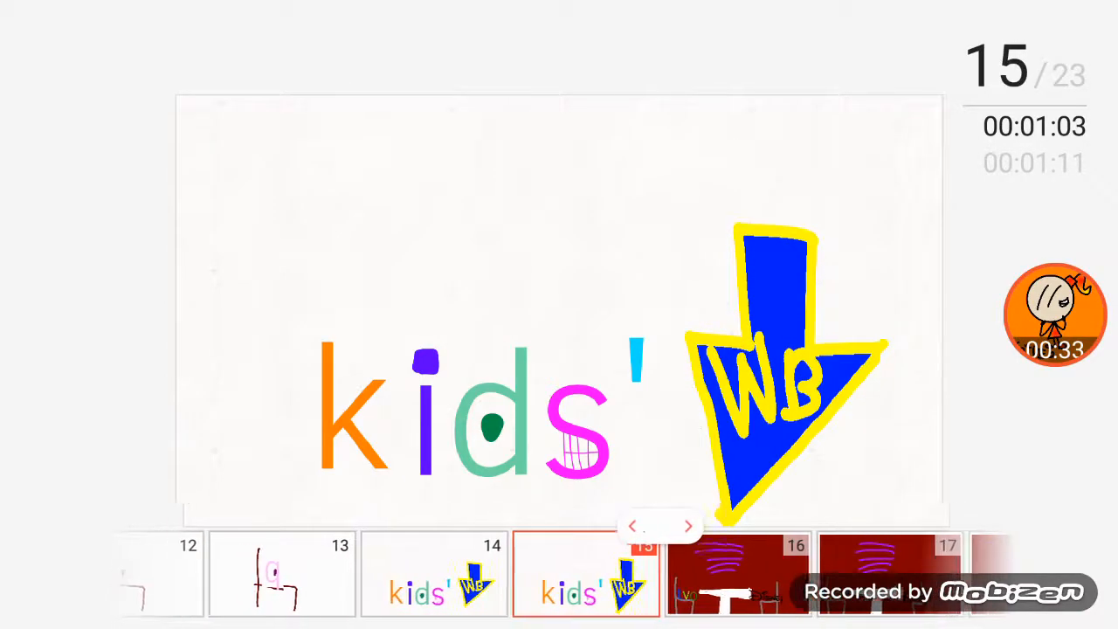